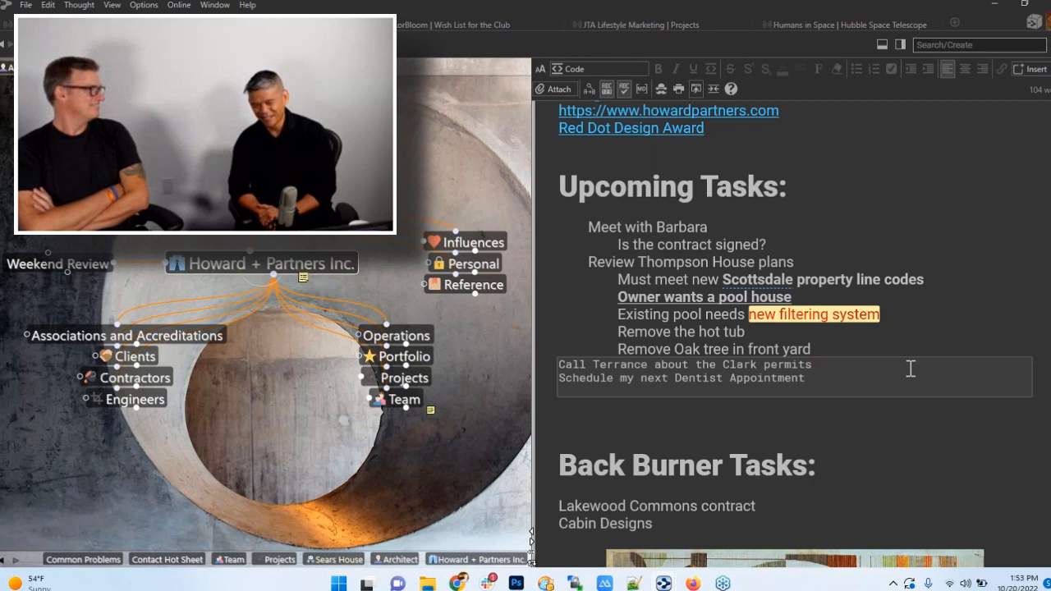
click(811, 364)
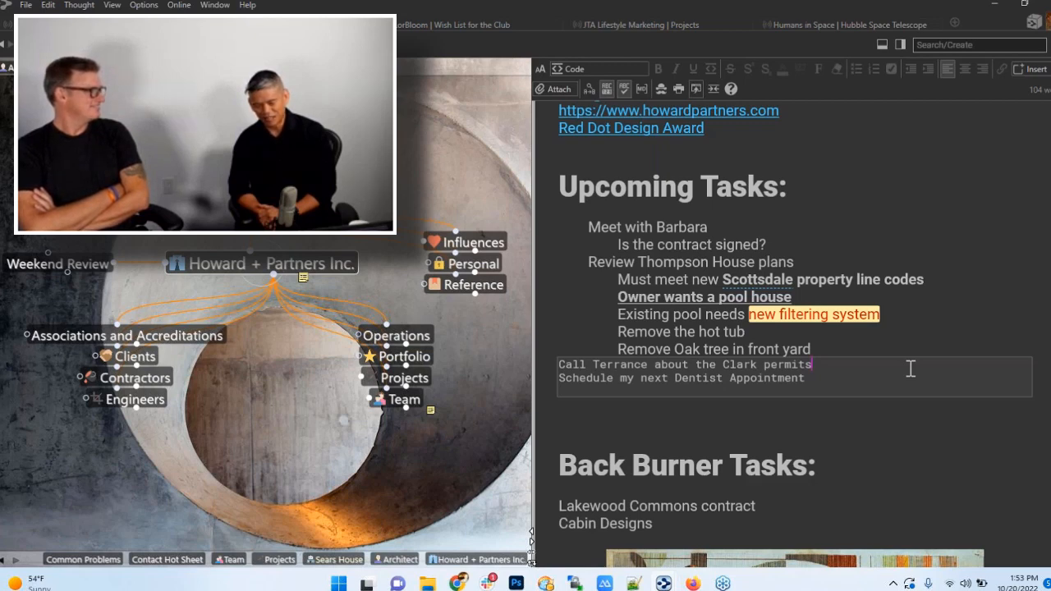